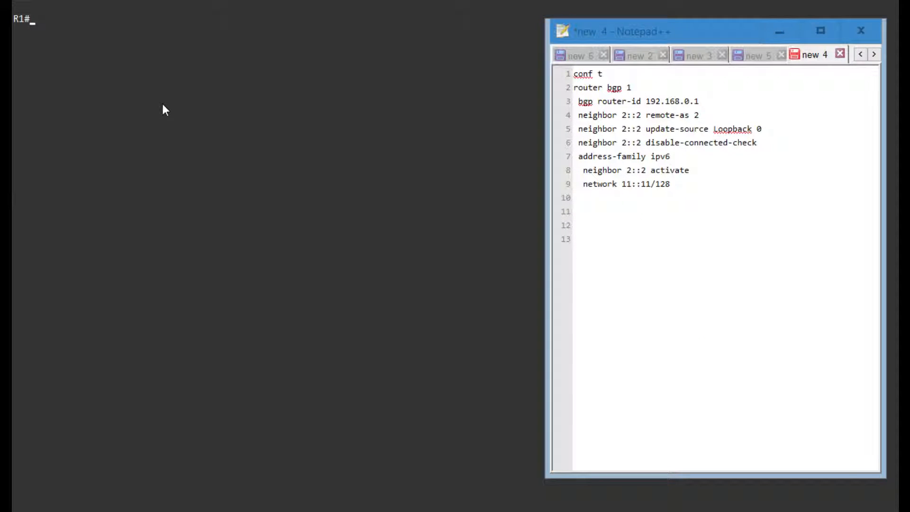
- Show R1's IPv6 interface brief and copy Serial1/0's address 2001:10:0:12::1
text(show ipv6 int br)
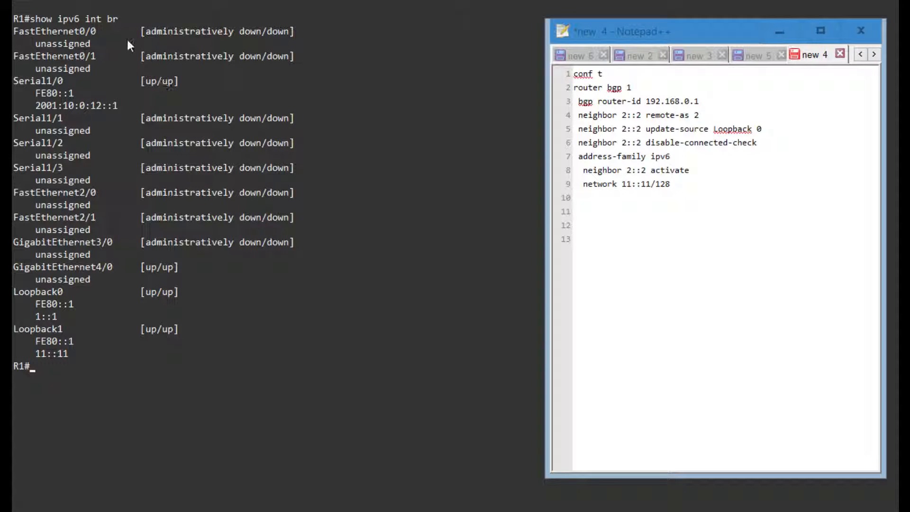
double_click(55, 93)
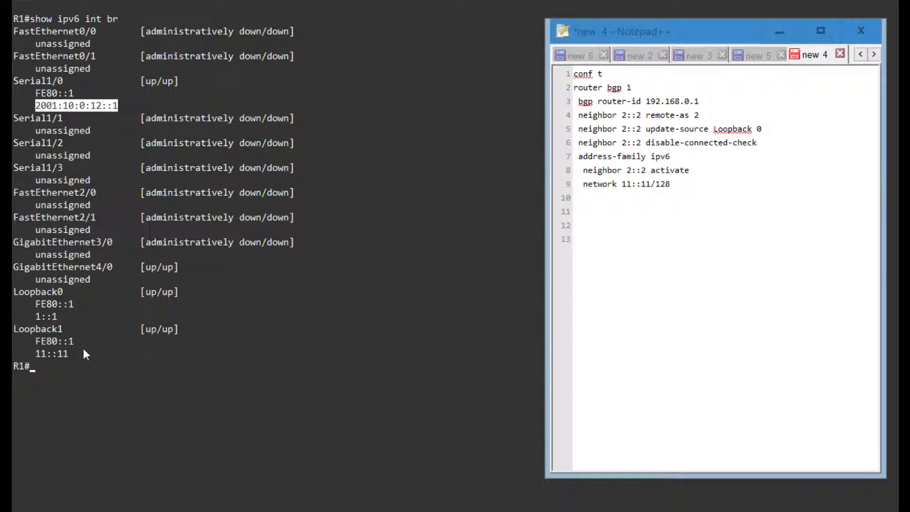
double_click(51, 353)
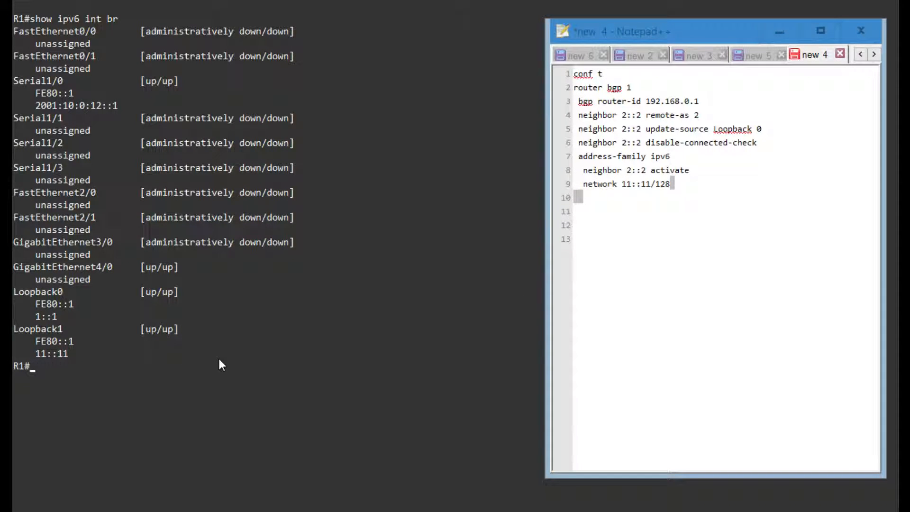
- Ping 2001:10:0:12::2 from R1 and list IPv6 routes showing static 2::2/128 via that next hop
text(p)
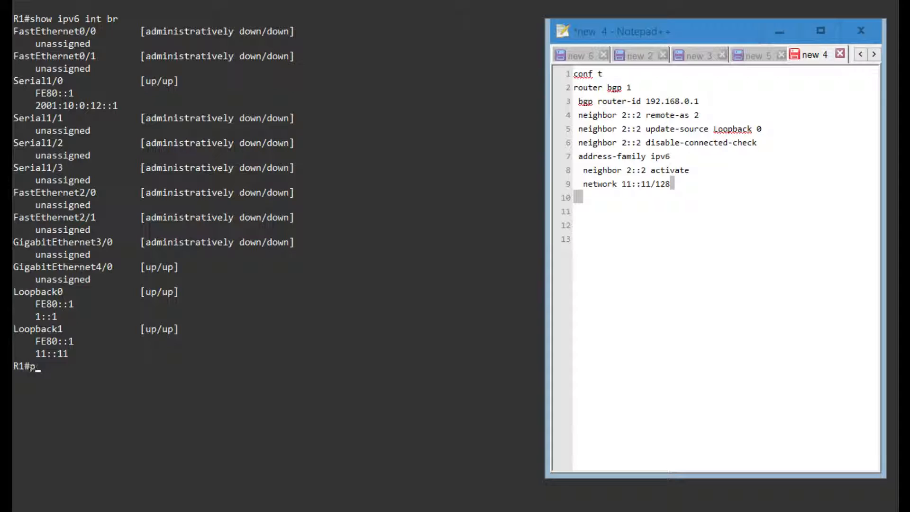
text(ing 2001:10:0:12::2)
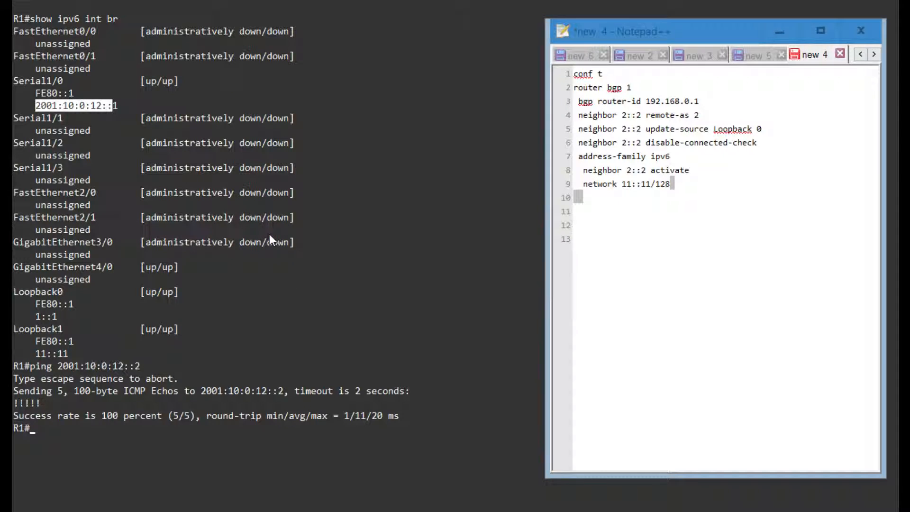
text(show ipv6 route)
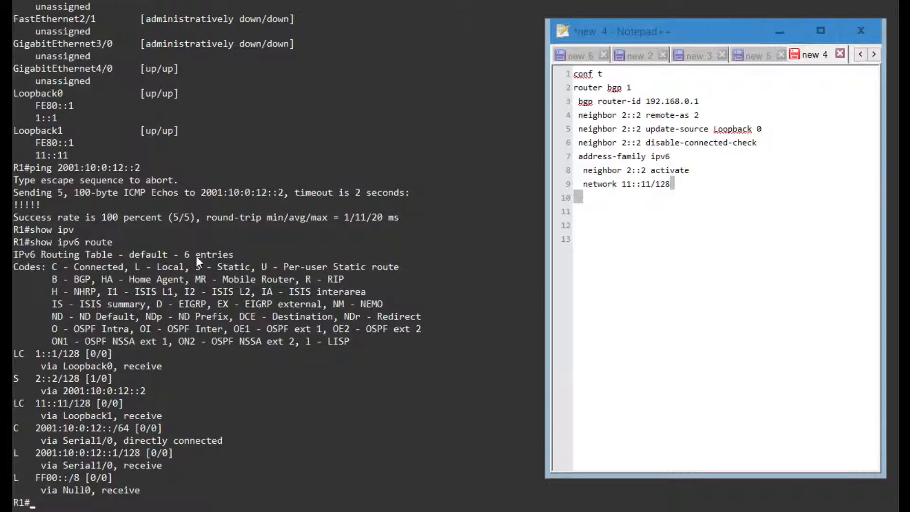
double_click(45, 378)
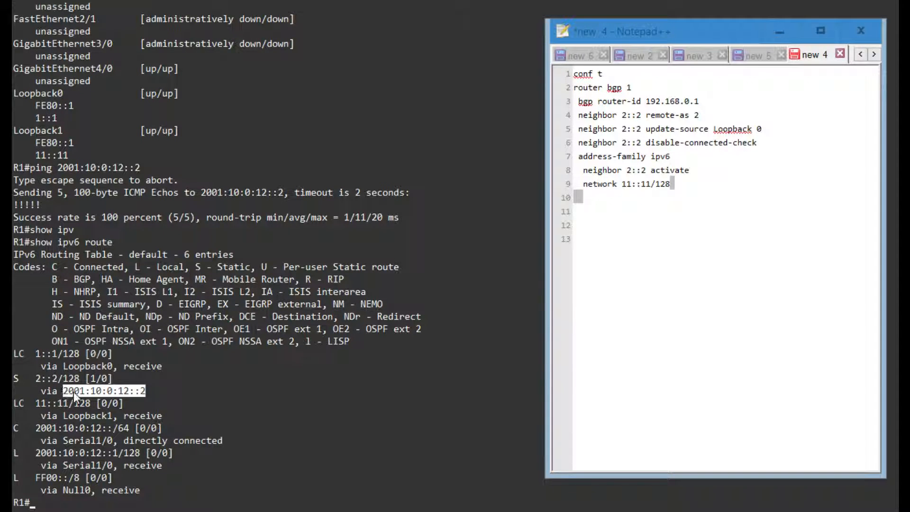
text(ping)
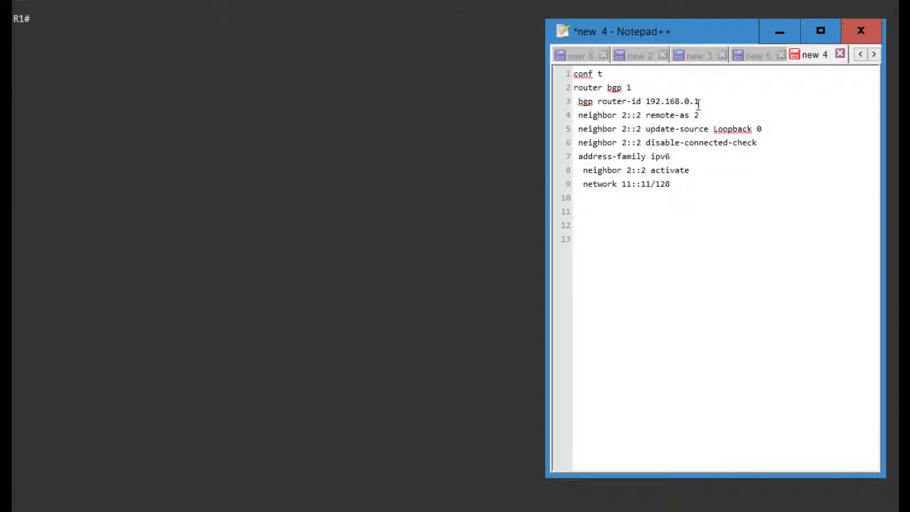
- Insert 'ipv6 unicast-routing' after conf t in R1's BGP script in Notepad++
double_click(672, 101)
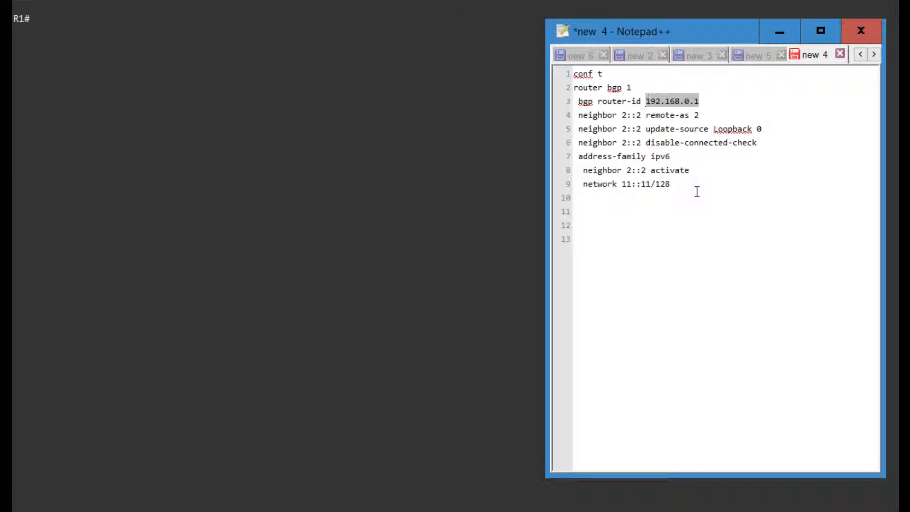
click(642, 115)
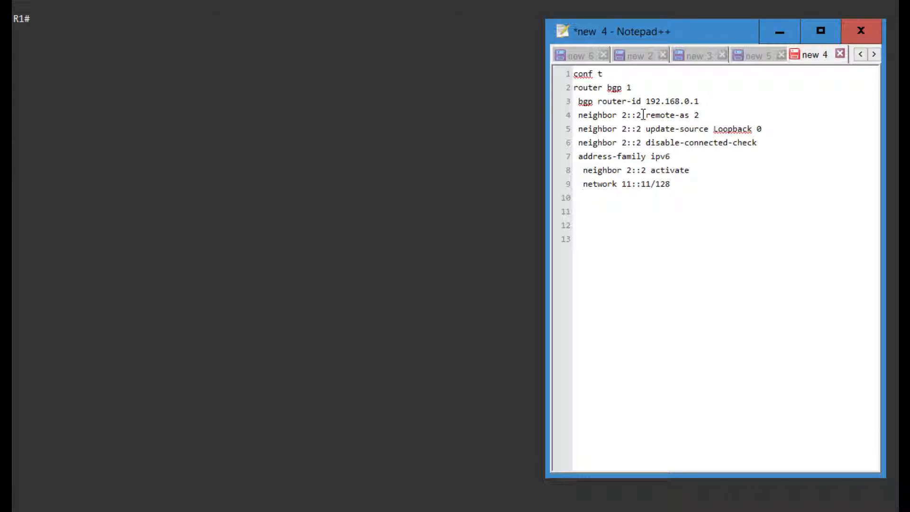
click(691, 115)
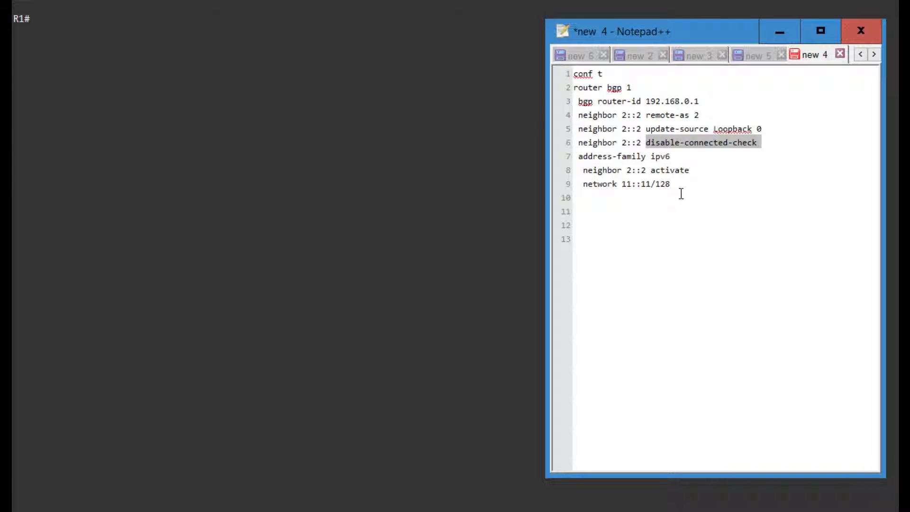
click(650, 142)
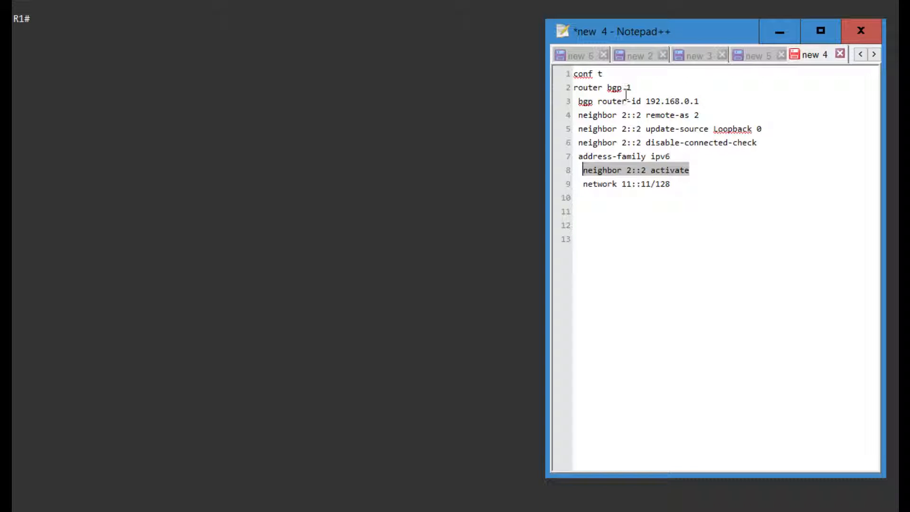
text(ipv6)
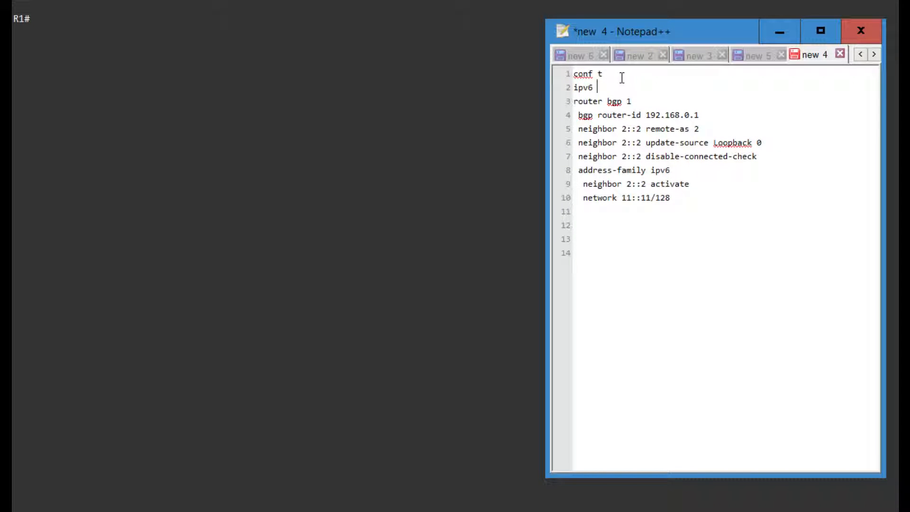
text(unicast-rout)
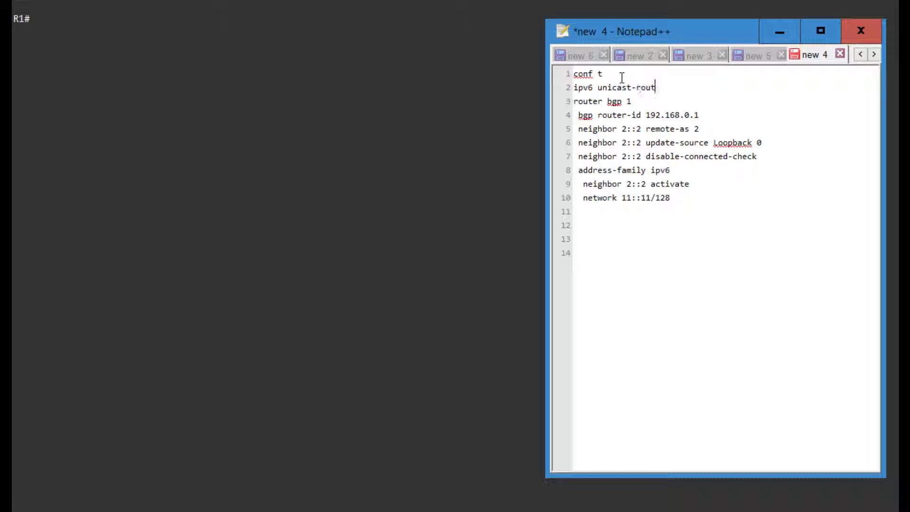
text(ing)
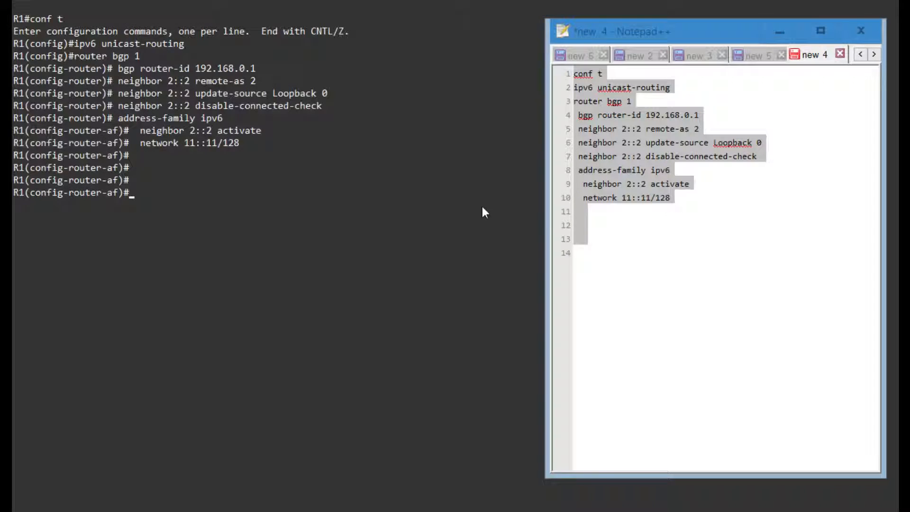
- Paste the BGP AS 1 config with neighbor 2::2, update-source Loopback 0 and network 11::11/128 into R1
click(634, 101)
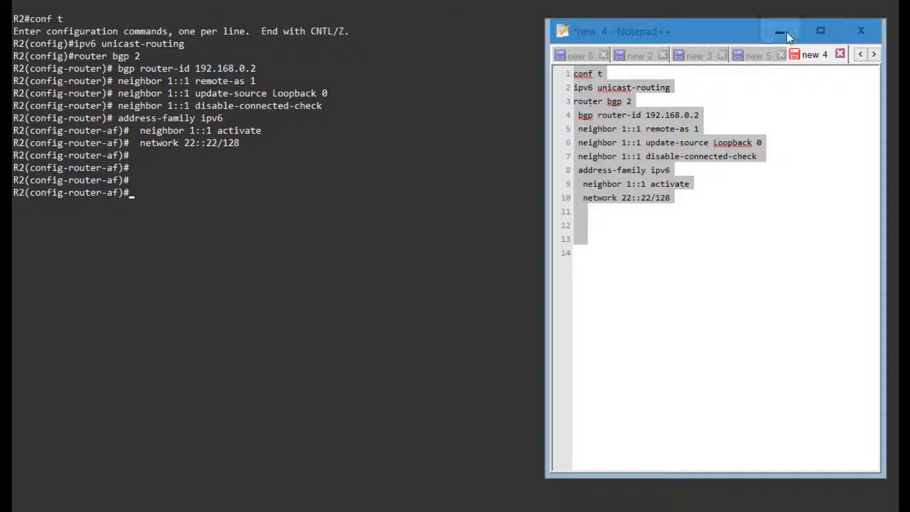
click(782, 30)
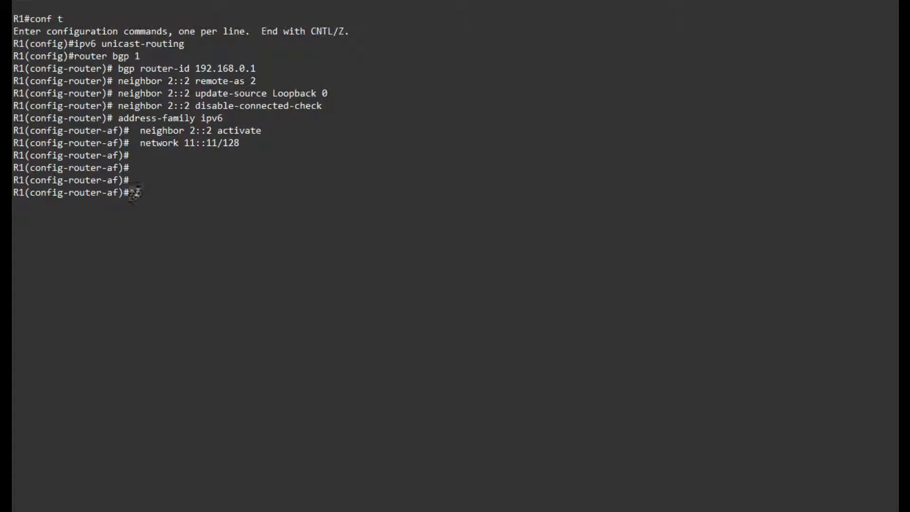
- Apply the config with Ctrl+Z and confirm neighbor 2::2 is up with zero prefixes received or advertised
key(ctrl+z)
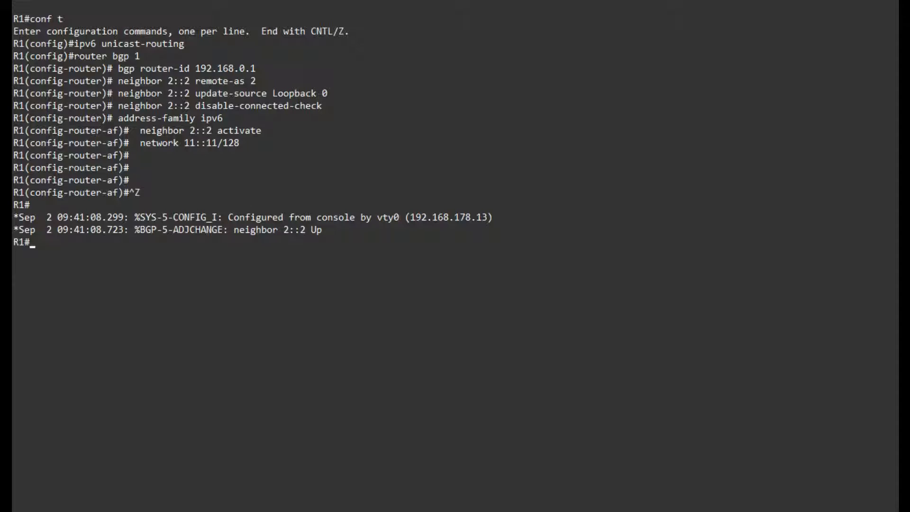
double_click(258, 230)
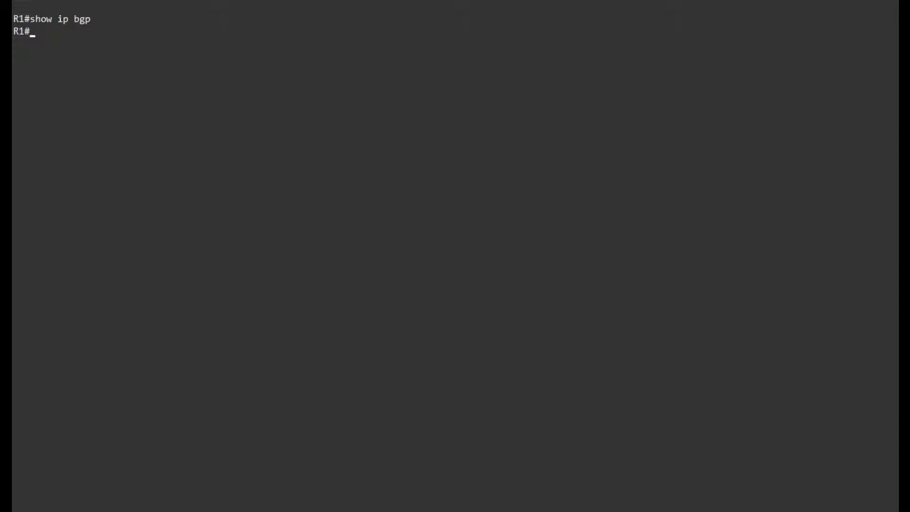
text(show ip bgp sum)
text(show bgp ipv6)
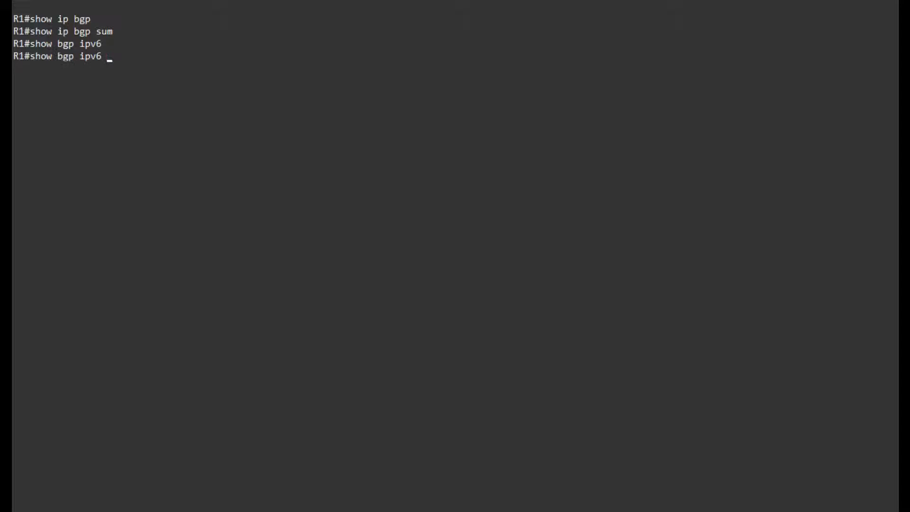
key(Return)
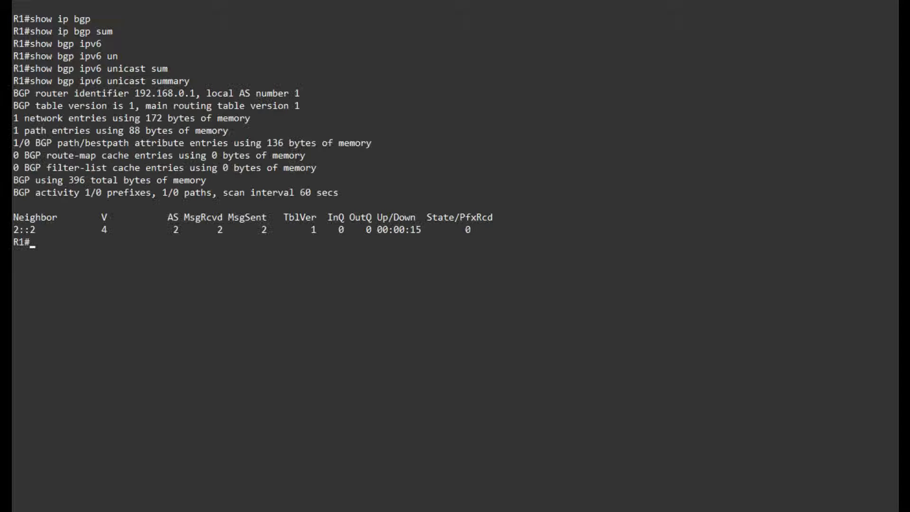
double_click(24, 230)
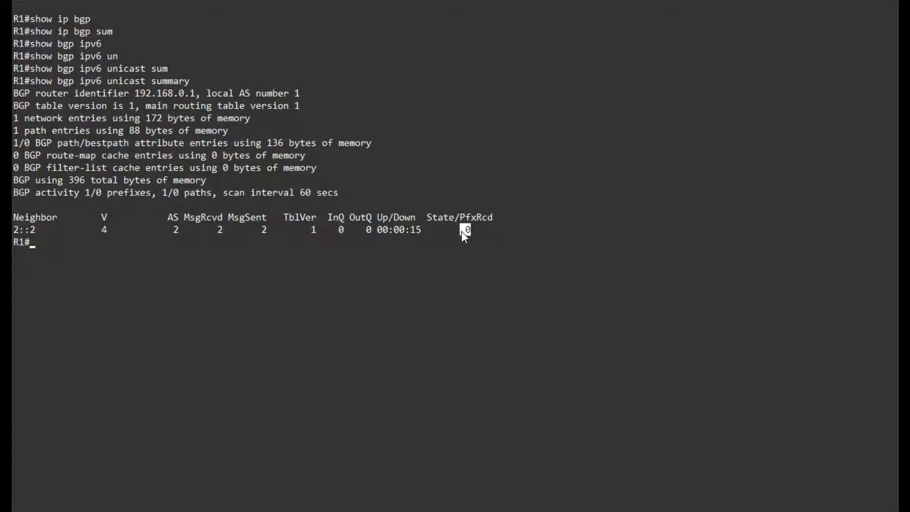
mouse_move(415, 301)
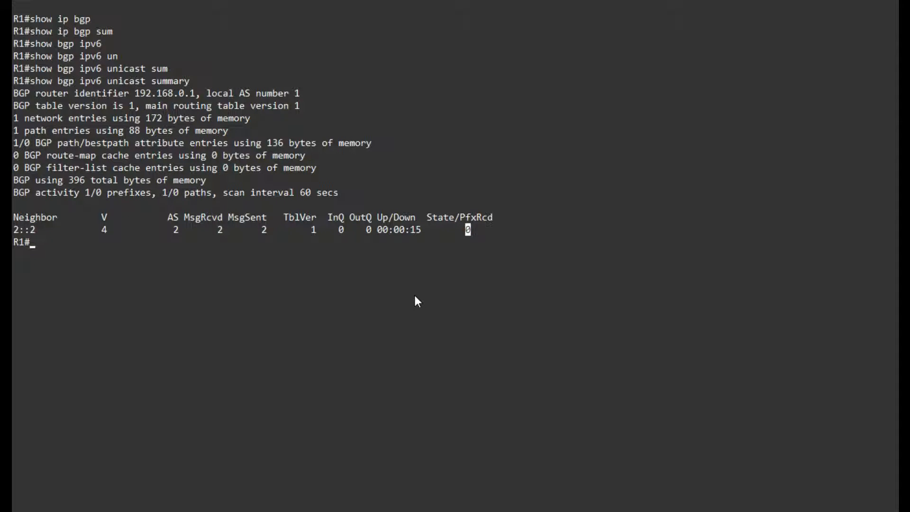
text(show bgp ipv6 unicast nei)
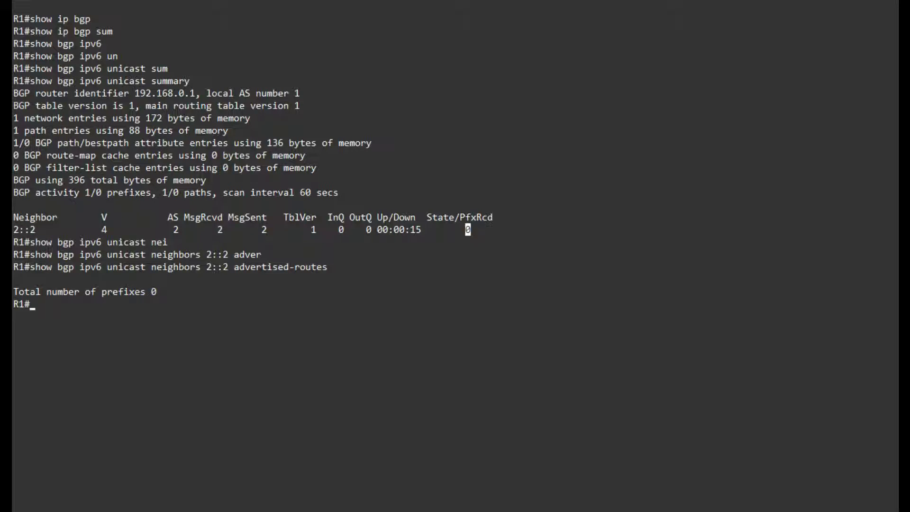
- Show routes advertised to neighbor 2::2, confirming only local 11::11/128 sits in R1's table
text(show bgp ipv6 unicast neighbors 2::2)
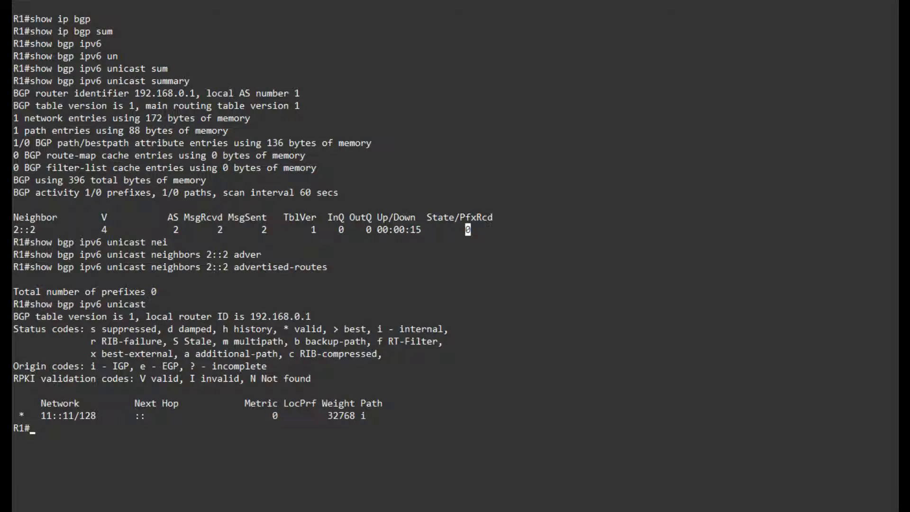
mouse_move(472, 304)
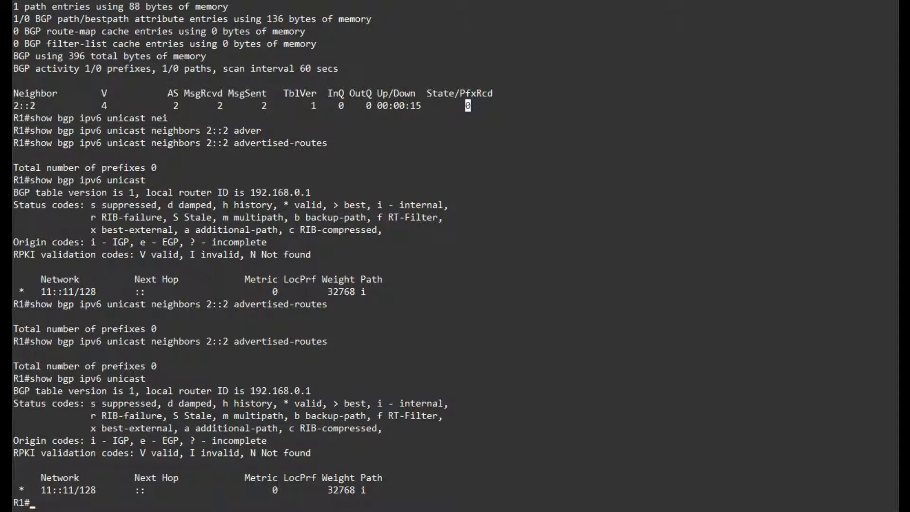
mouse_move(542, 342)
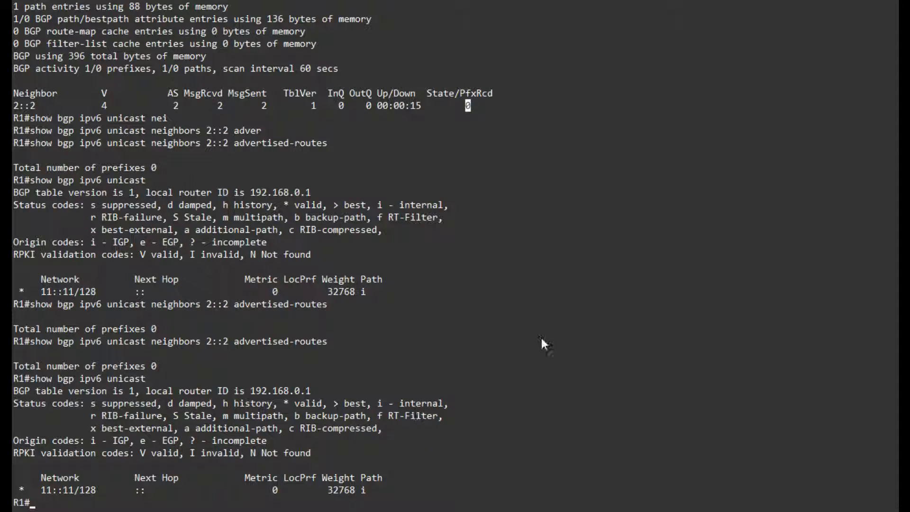
mouse_move(456, 273)
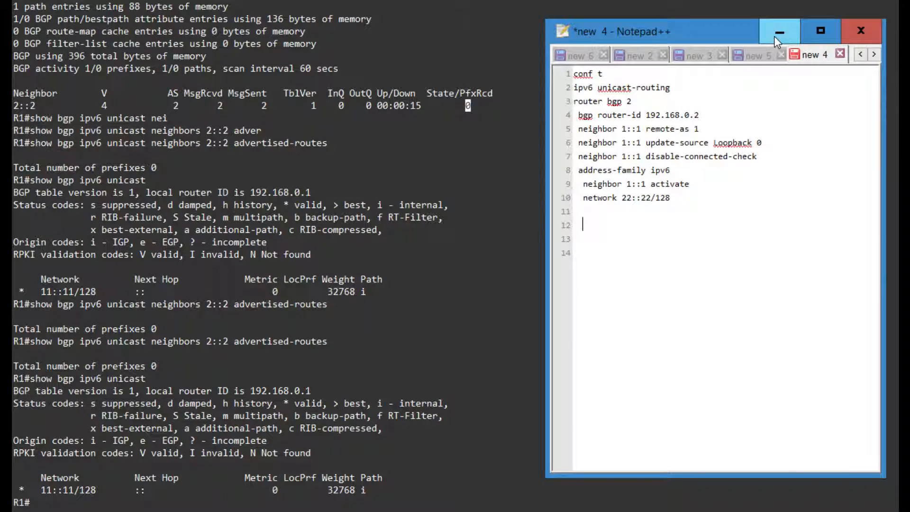
- Confirm R1 learned 22::22/128 via 2::2 and ping 22::22 sourced from Loopback1
click(778, 31)
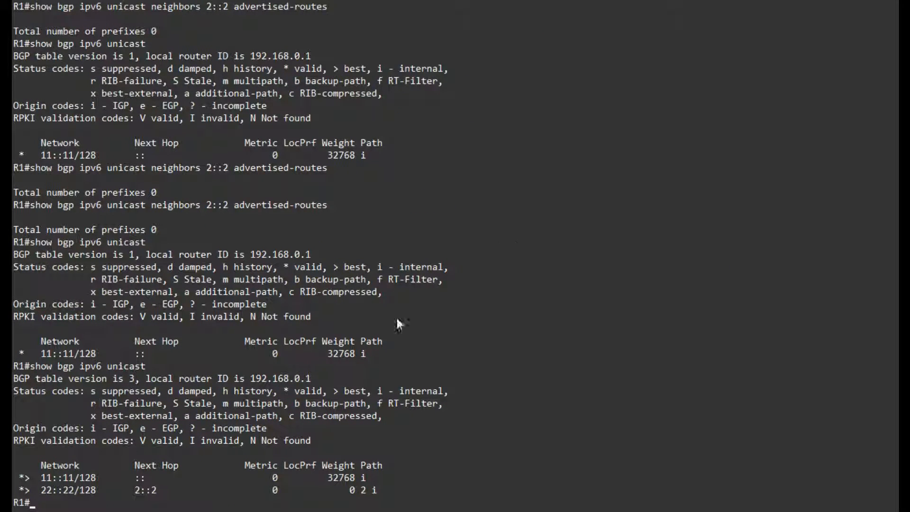
text(show bgp ipv6 unicast neighbors 2::2 advertised-routes)
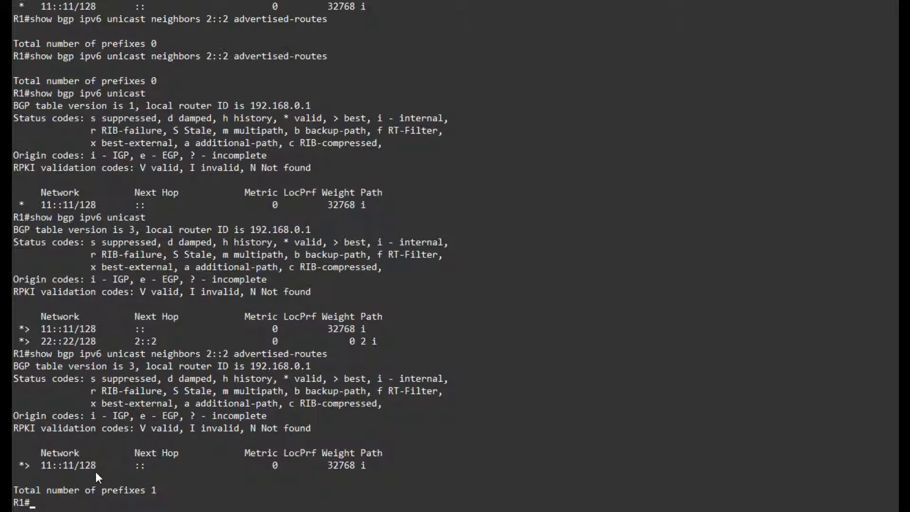
double_click(68, 464)
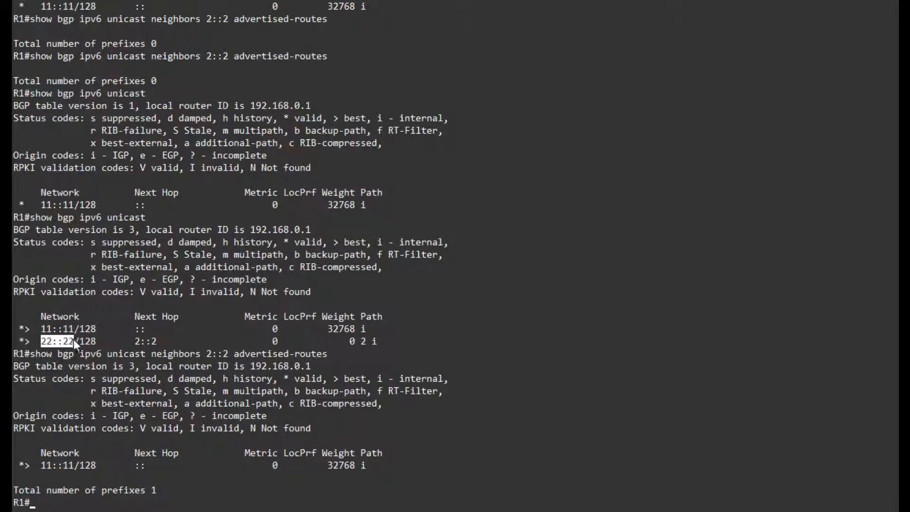
text(ping 22::22 so lo1)
text(show ipv6 route bgp)
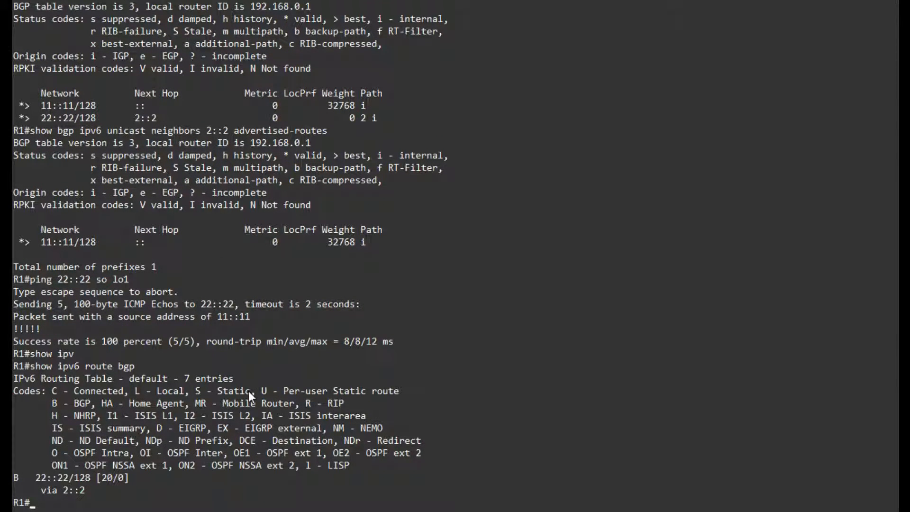
mouse_move(284, 317)
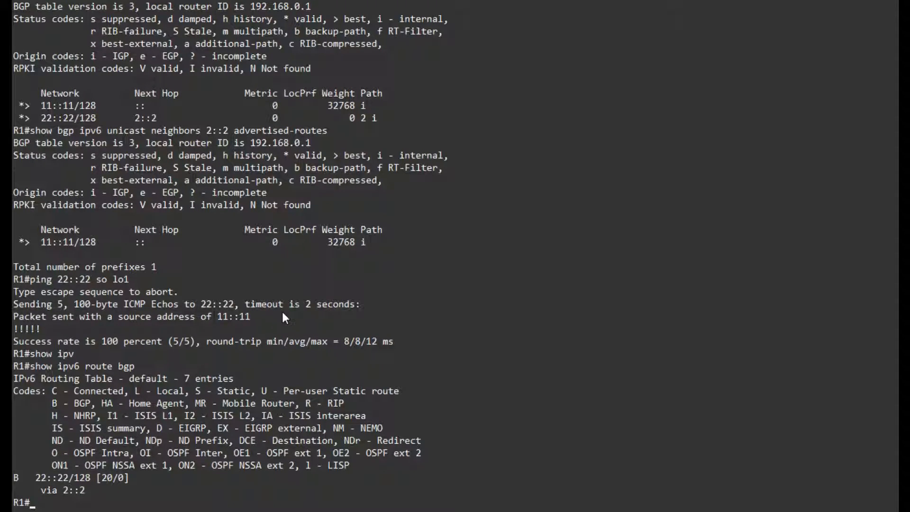